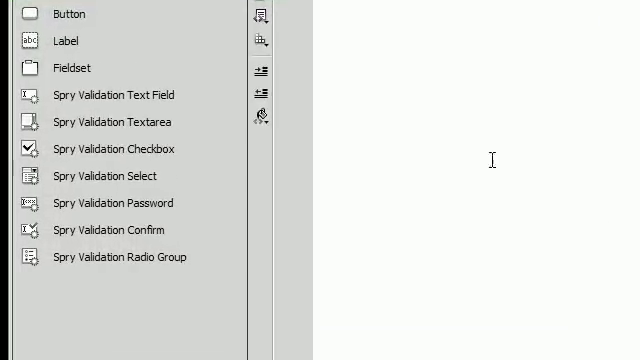
mouse_move(63, 184)
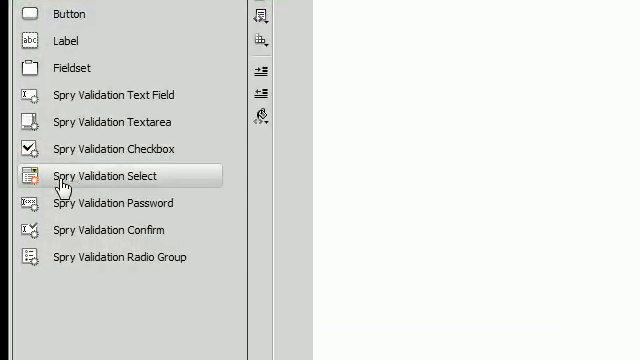
mouse_move(78, 183)
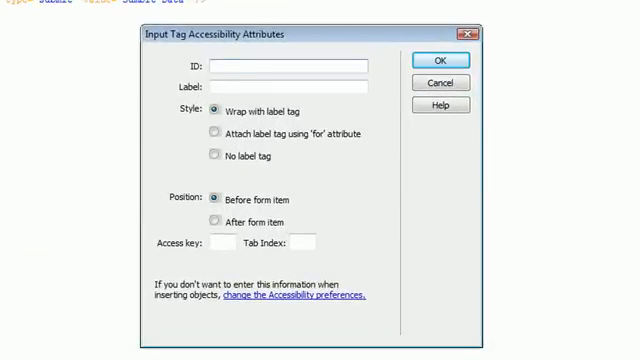
Give the new Spry Validation Select the ID dropDown1 and label 'Make a selection'.
type("dropDown1")
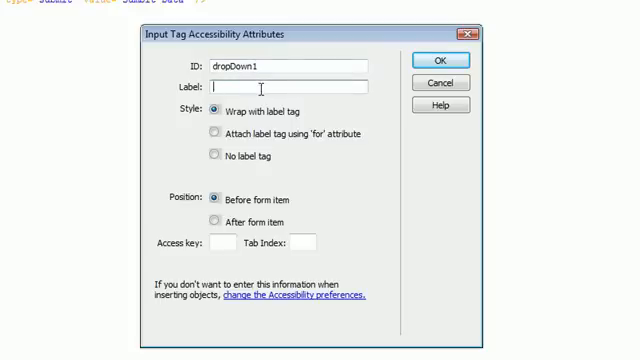
type("Make a s")
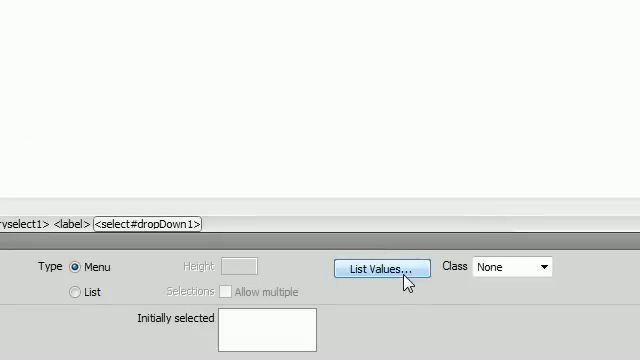
Add list items option1, option2 and option3 to dropDown1, each with a matching value.
left_click(380, 269)
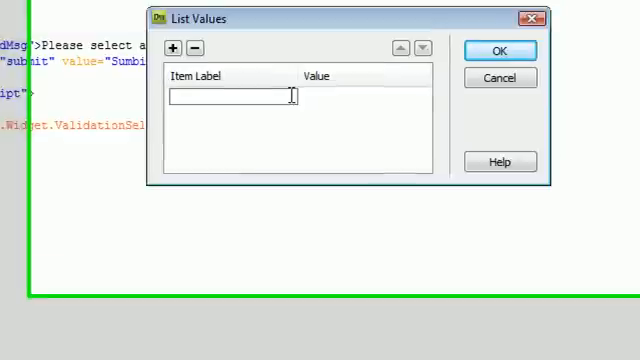
type("option1")
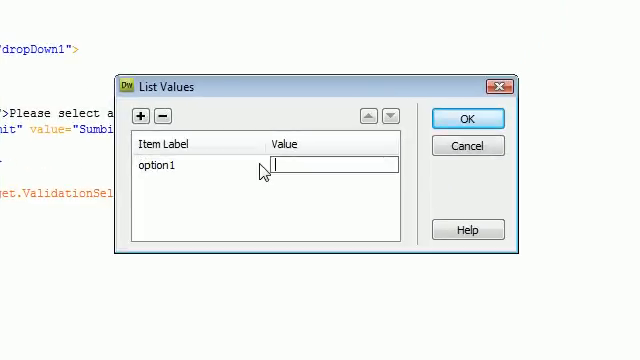
type("option1")
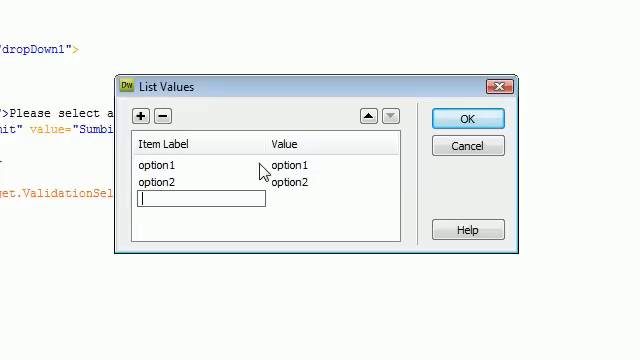
type("option3")
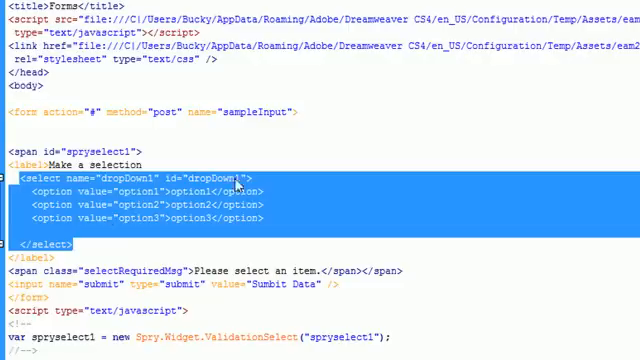
left_click(96, 243)
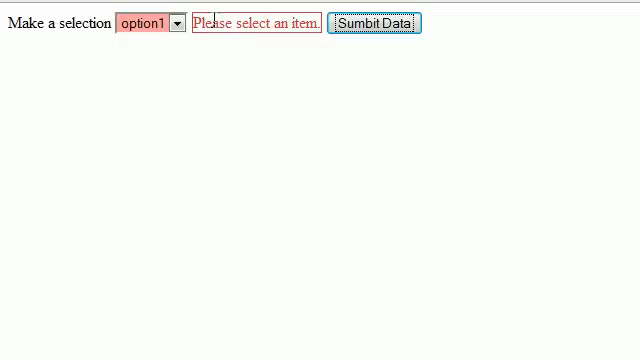
mouse_move(254, 139)
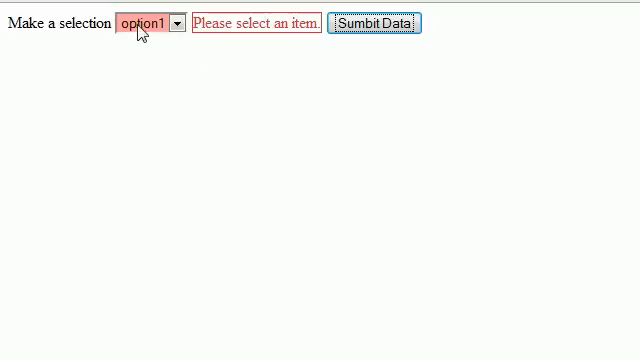
mouse_move(221, 97)
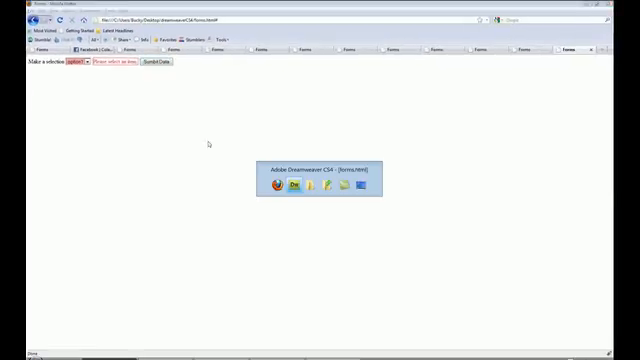
Enable the Invalid value (-1) check, set the first option's value to -1 and select its option1 label for removal.
left_click(296, 188)
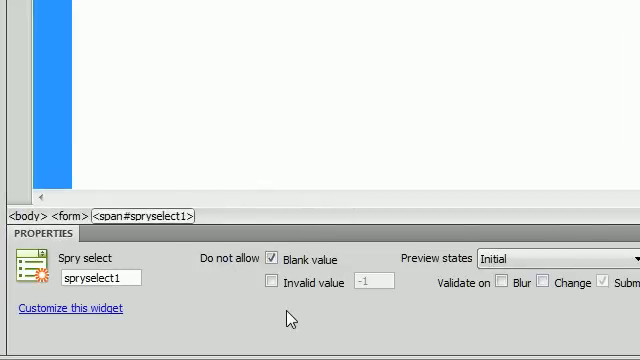
left_click(268, 284)
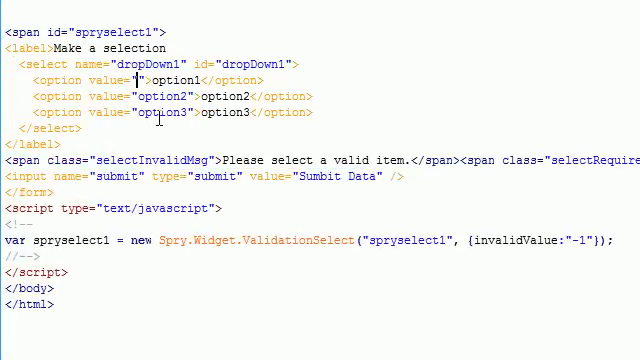
type("-1")
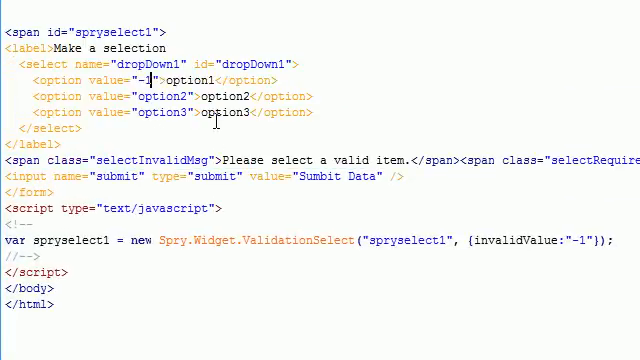
double_click(190, 80)
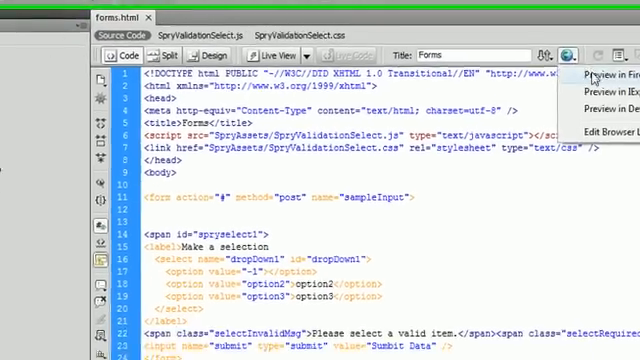
Preview the page in Firefox and submit the form with the blank item selected.
left_click(606, 75)
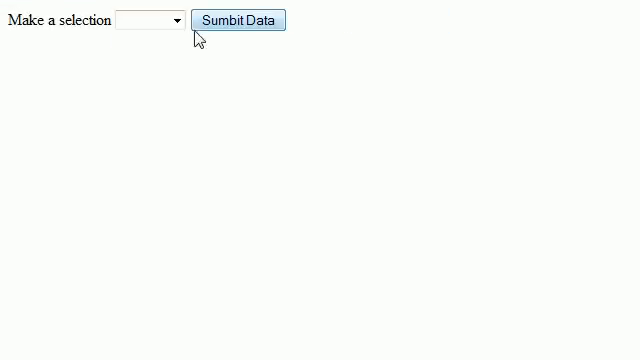
left_click(237, 20)
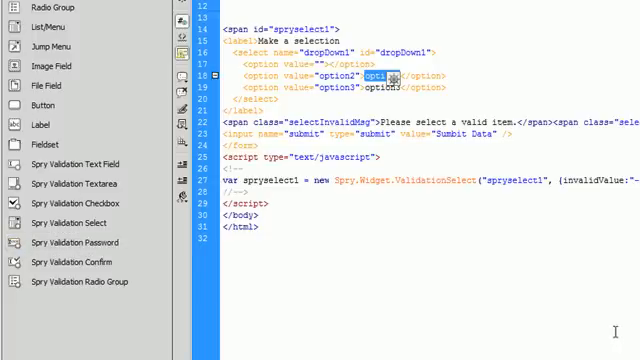
mouse_move(285, 245)
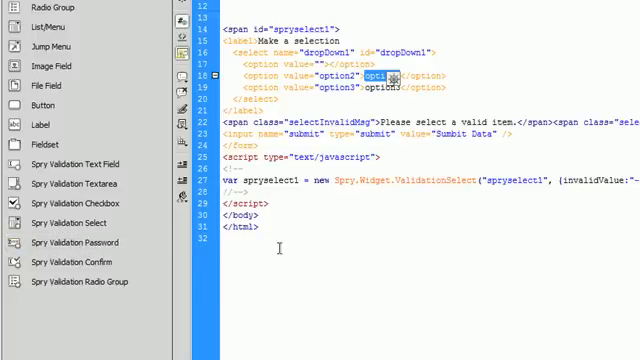